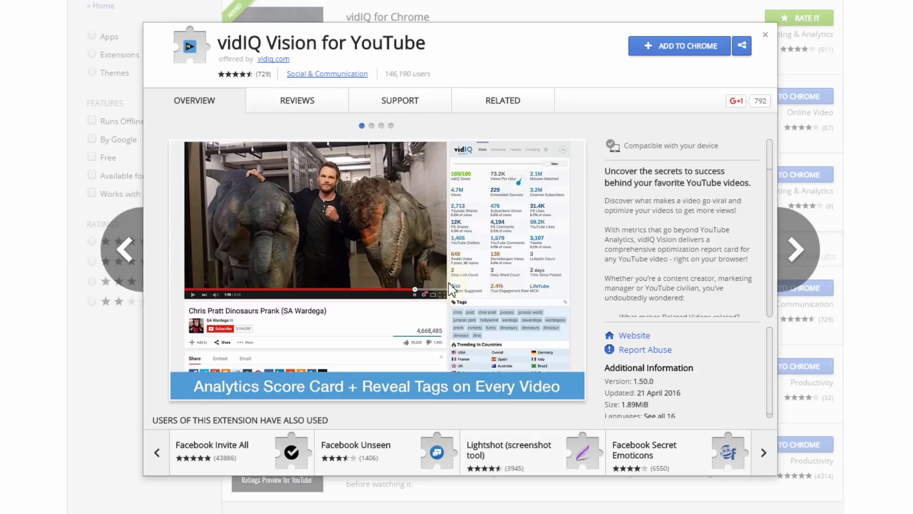
# - Add the vidIQ Vision for YouTube extension to Chrome from its Web Store listing
pyautogui.click(680, 46)
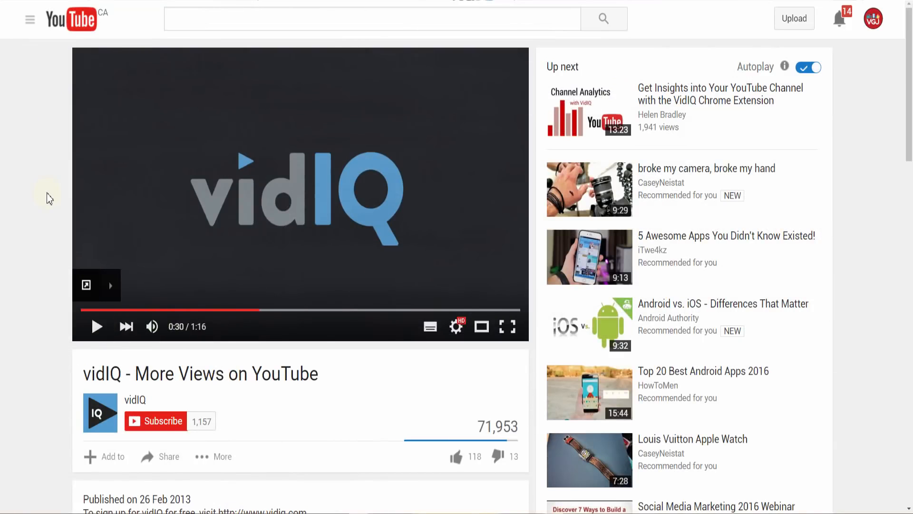
pyautogui.moveTo(124, 32)
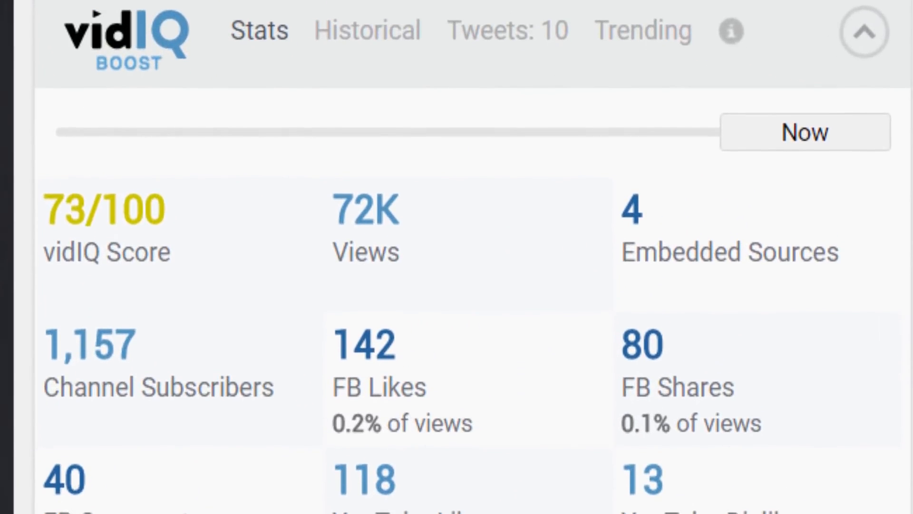
# - Scroll through the video's vidIQ stats and tags, and open its vidIQ options
pyautogui.scroll(-3)
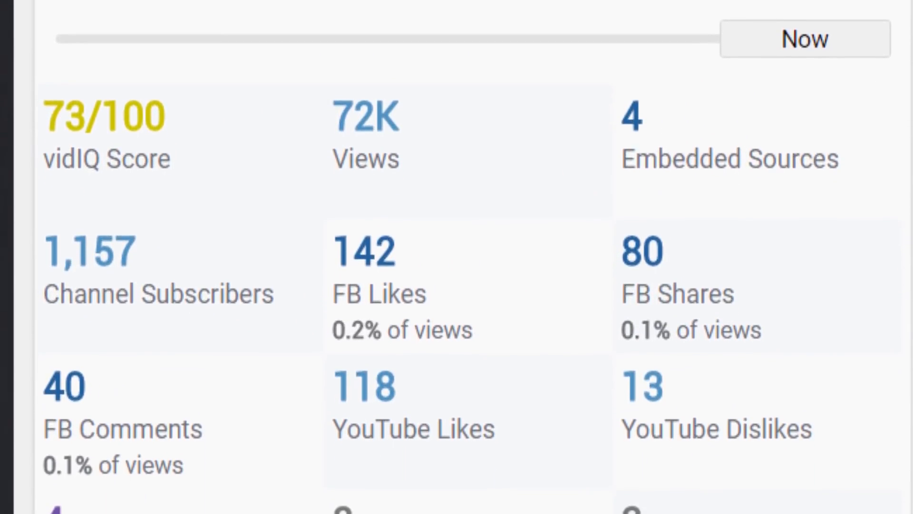
pyautogui.scroll(-3)
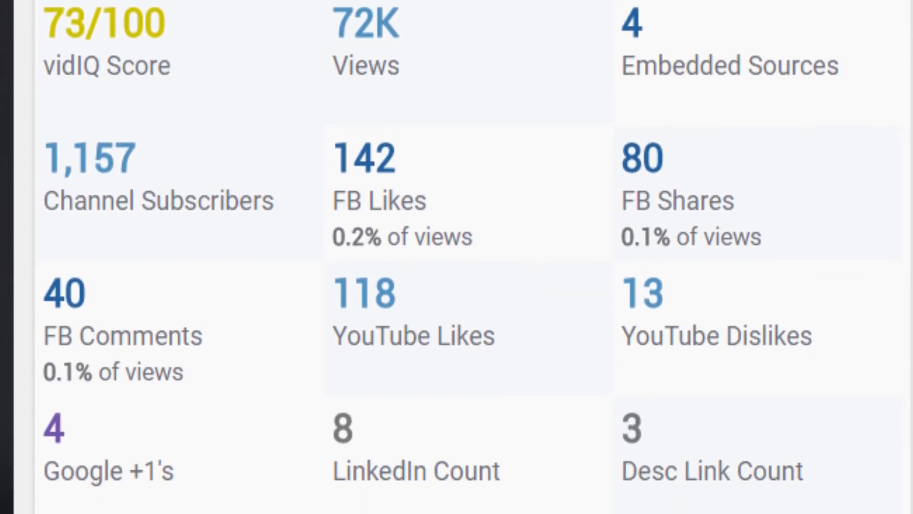
pyautogui.scroll(-3)
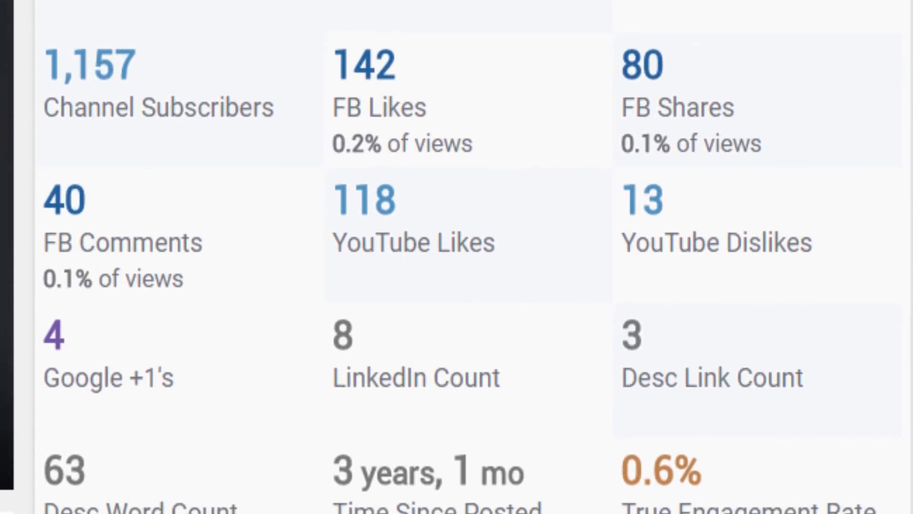
pyautogui.scroll(-3)
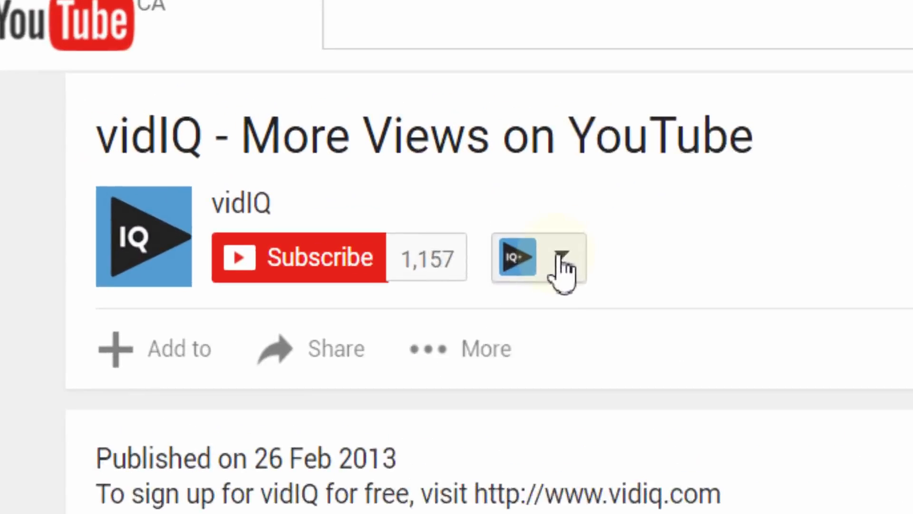
pyautogui.click(562, 259)
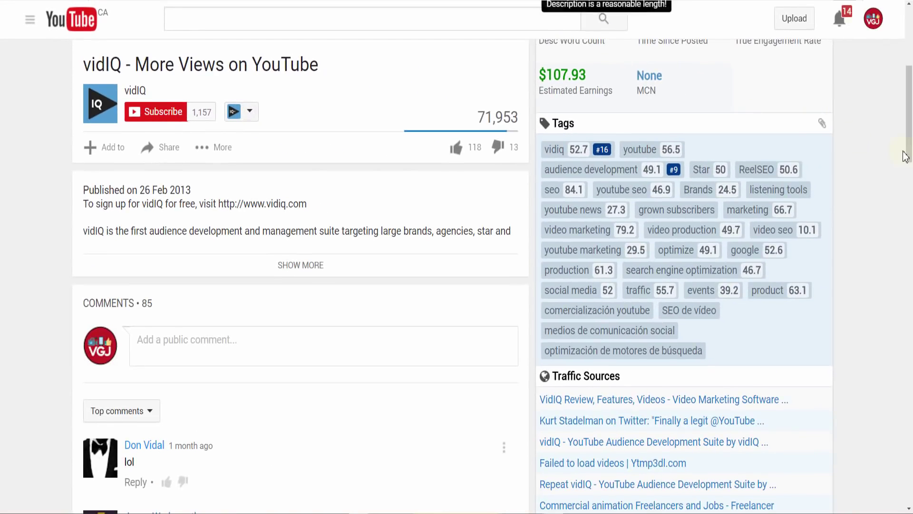
# - Switch the vidIQ panel to Historical view charts and scroll through them
pyautogui.scroll(3)
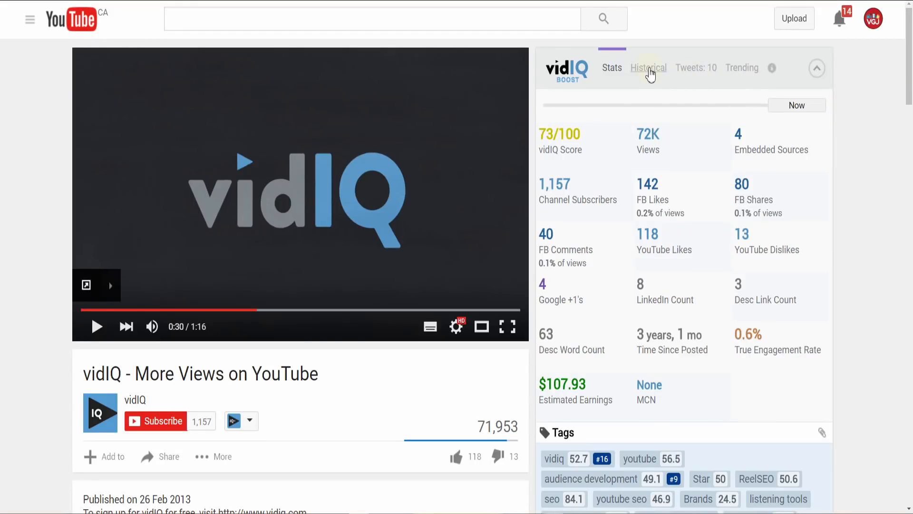
pyautogui.click(648, 67)
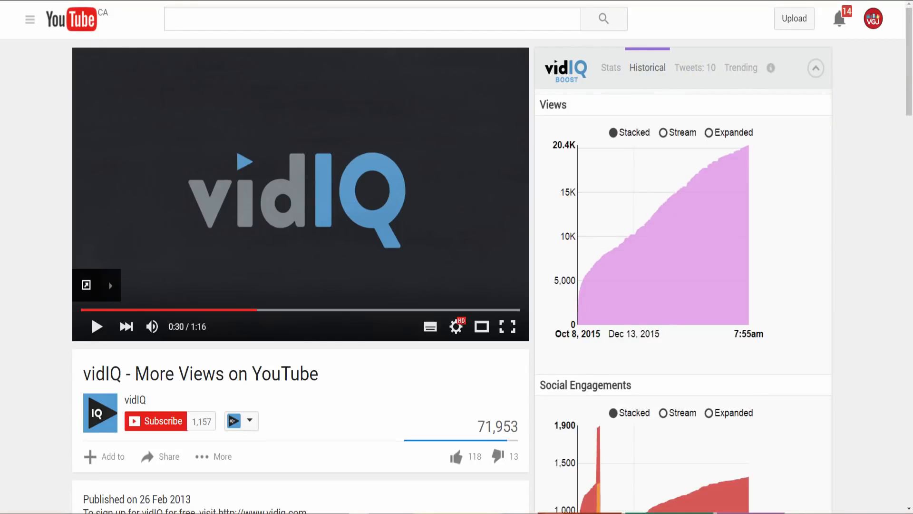
pyautogui.scroll(-3)
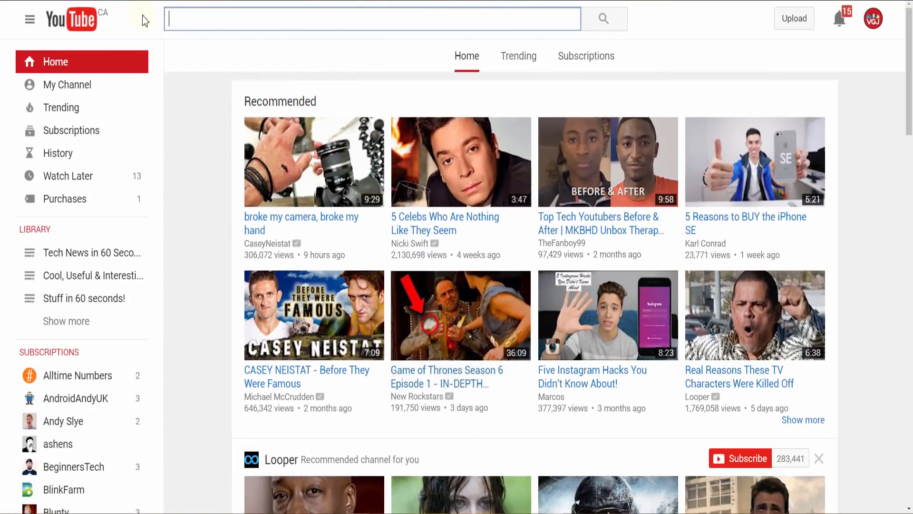
# - Search YouTube for 'iphone' and scroll the vidIQ keyword stats down to the 37/100 score
pyautogui.write('iphone')
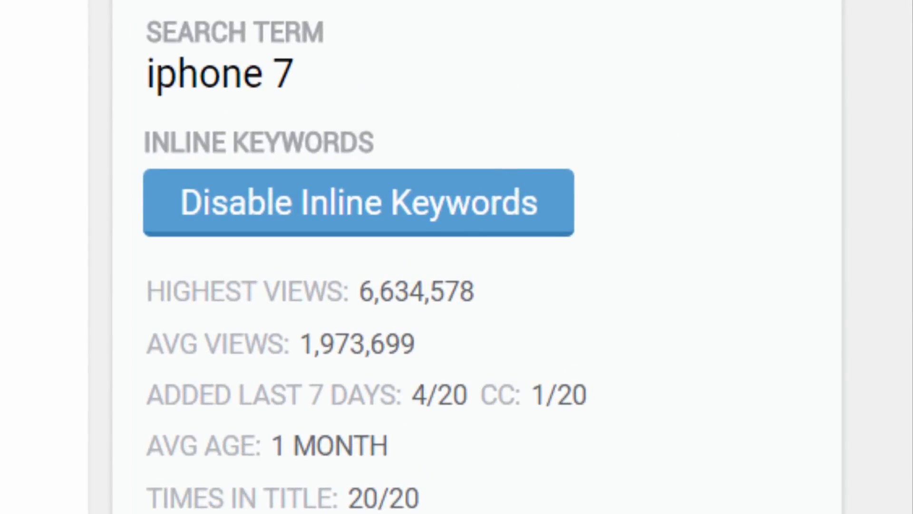
pyautogui.scroll(-3)
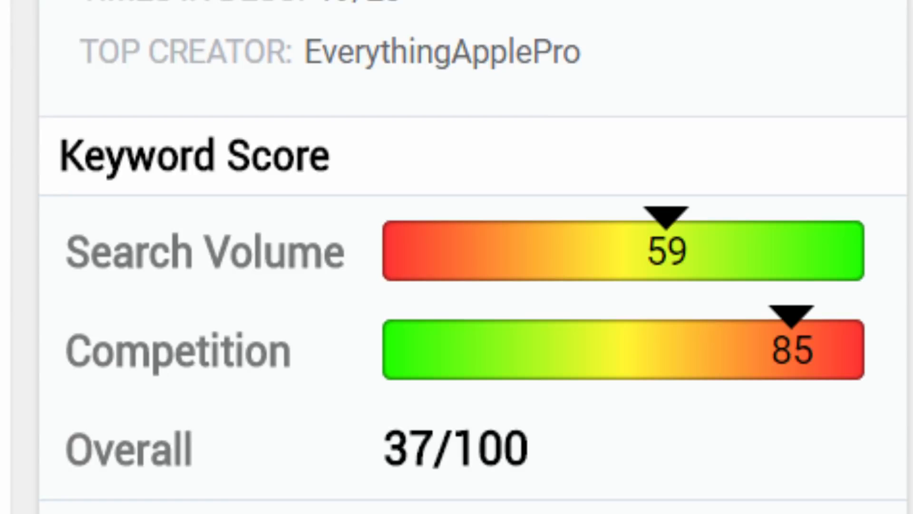
pyautogui.scroll(-3)
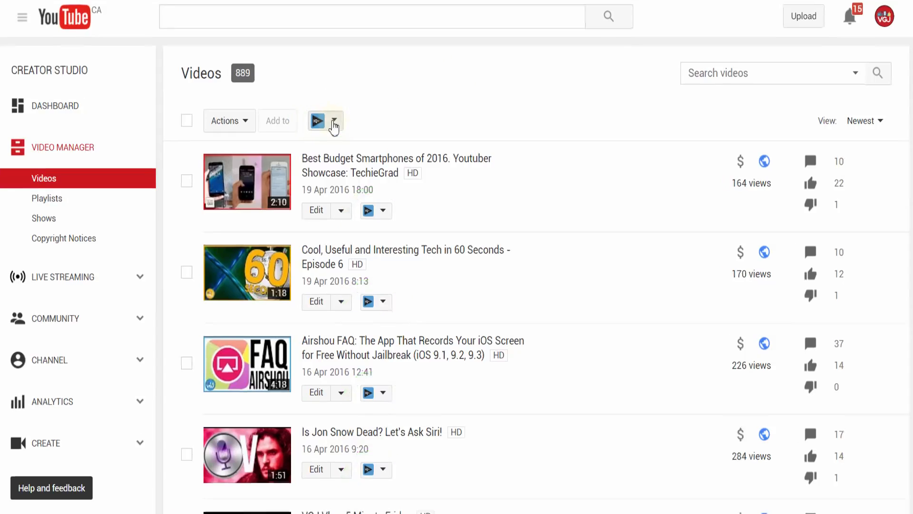
pyautogui.click(333, 120)
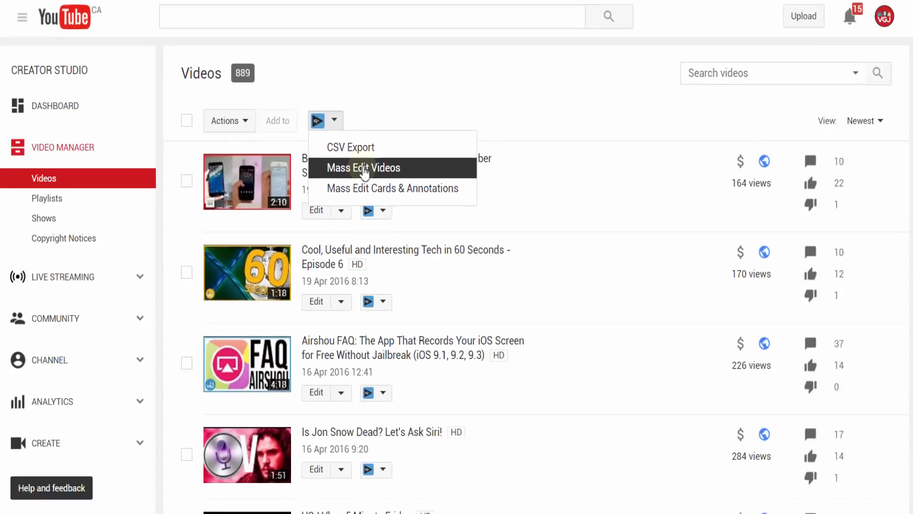
pyautogui.click(363, 168)
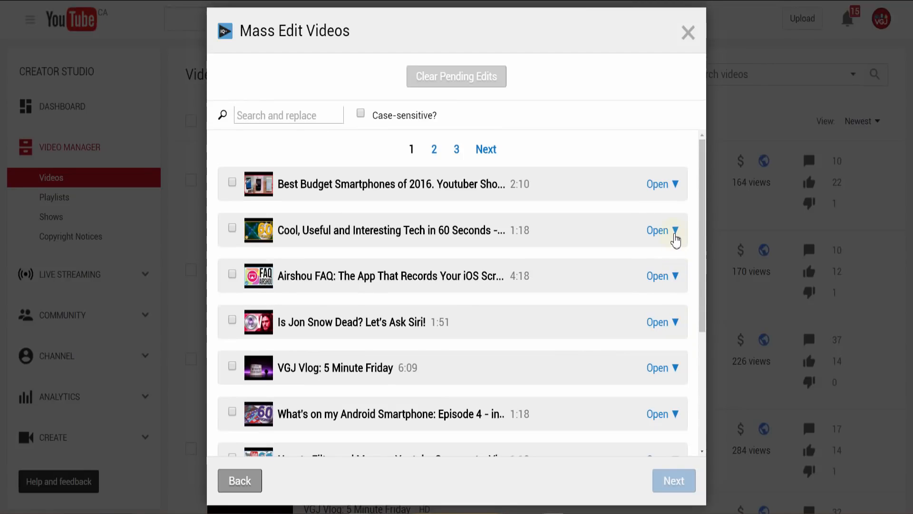
pyautogui.click(663, 230)
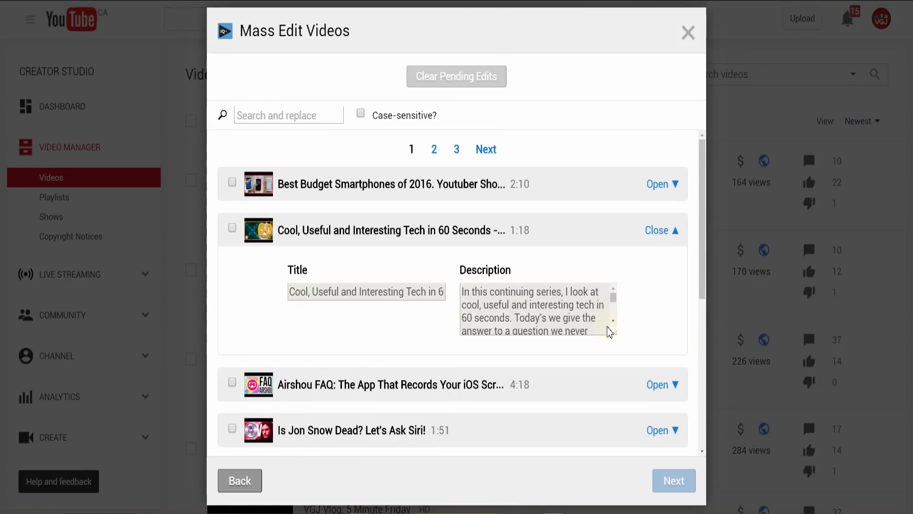
pyautogui.click(687, 32)
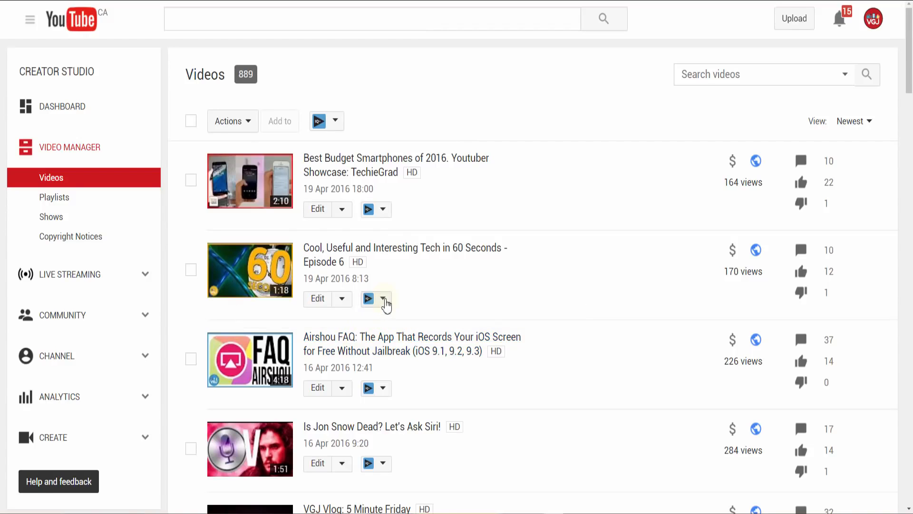
# - Open Archive and syndicate for the Episode 6 video to see Facebook syndication complete
pyautogui.click(384, 299)
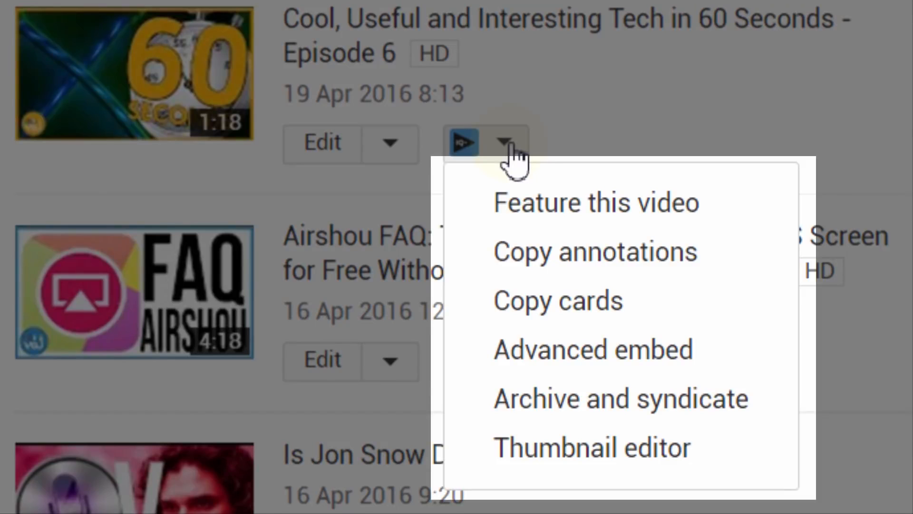
pyautogui.click(597, 202)
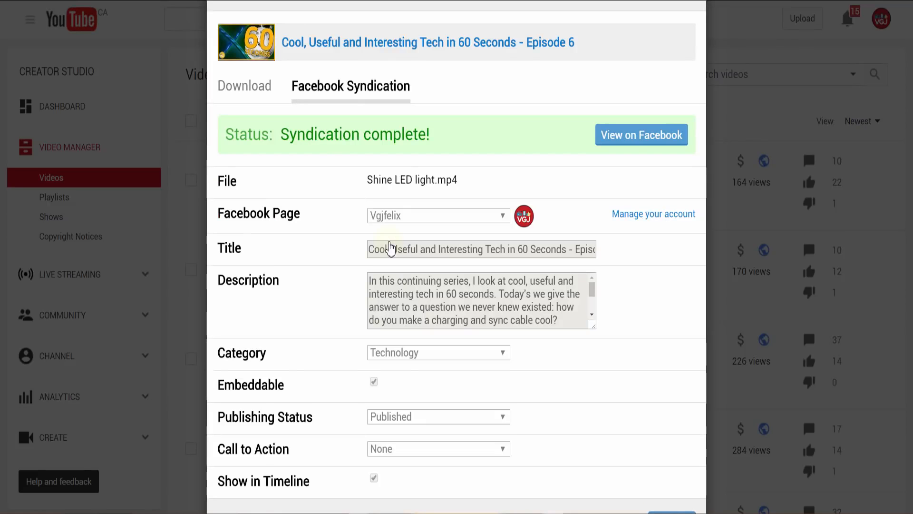
pyautogui.moveTo(328, 246)
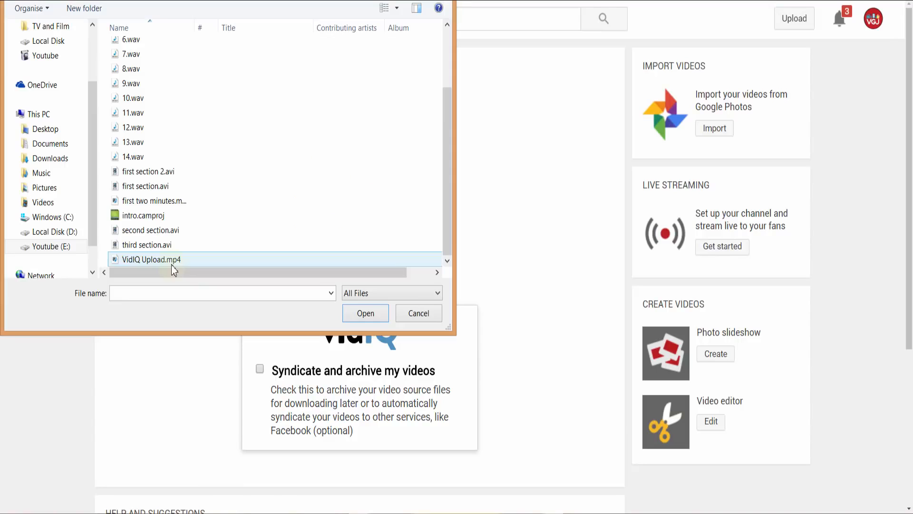
# - Upload VidIQ Upload.mp4, add a related SEO keyword as a tag, and close the keyword tool
pyautogui.click(365, 313)
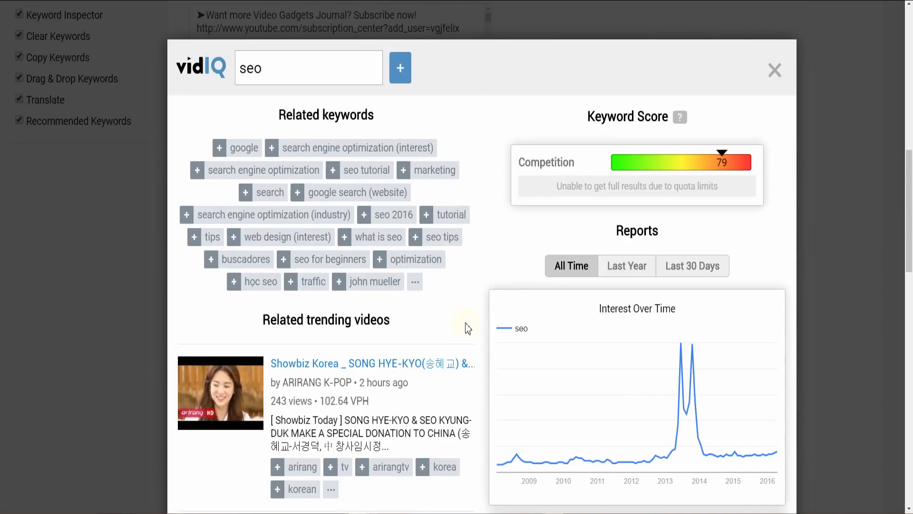
pyautogui.click(774, 70)
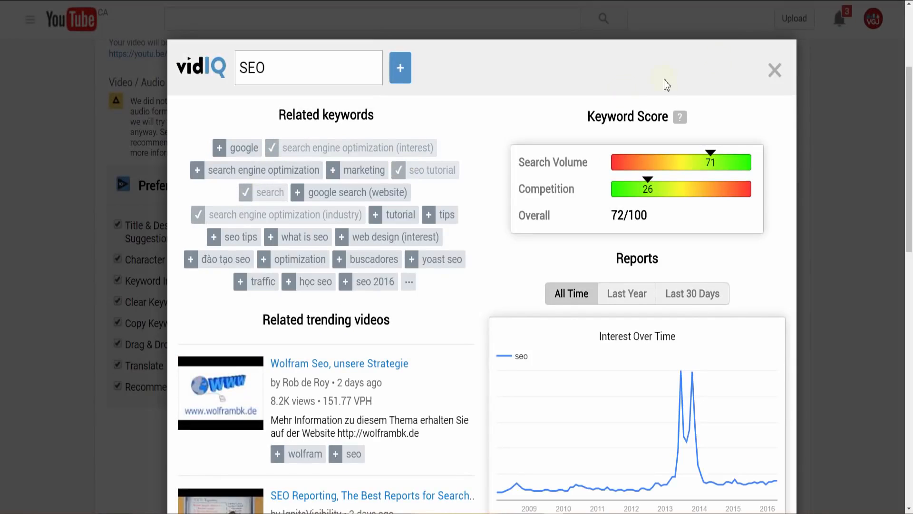
pyautogui.click(775, 70)
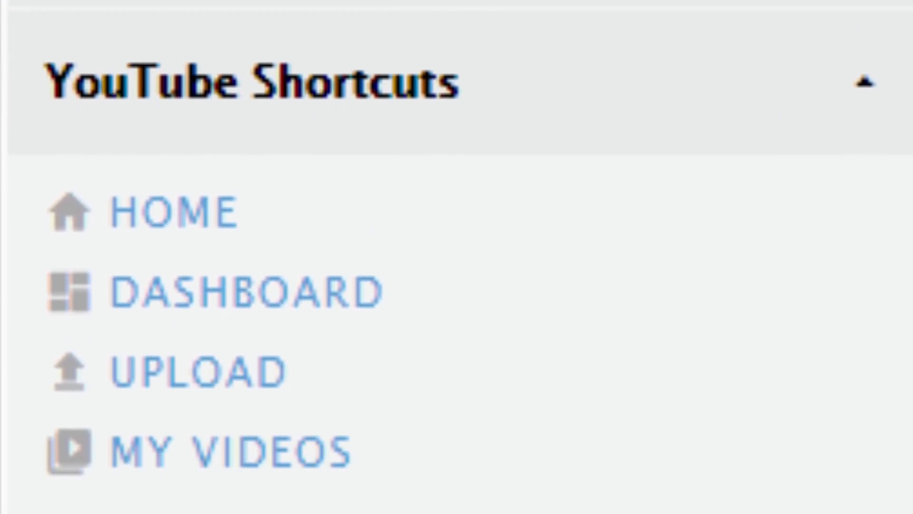
# - Scroll the vidIQ dashboard through the channel's SEO and overview statistics
pyautogui.scroll(-3)
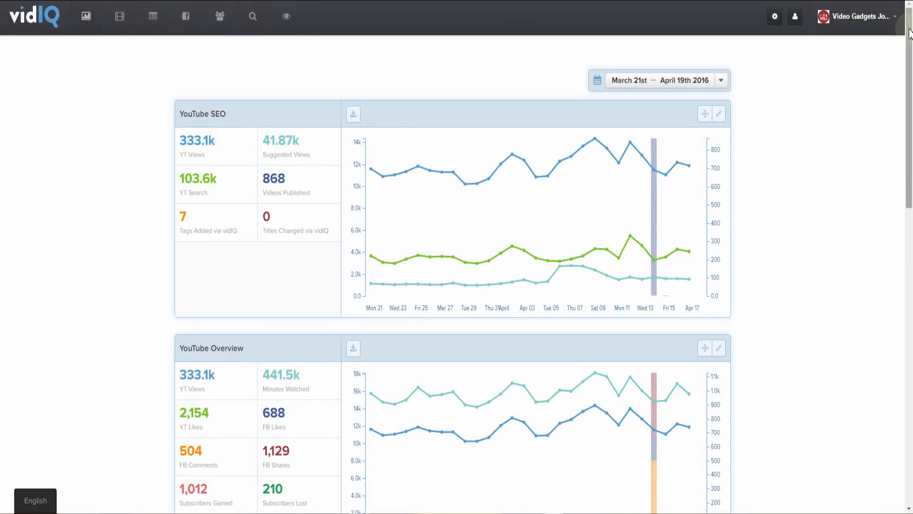
pyautogui.scroll(-3)
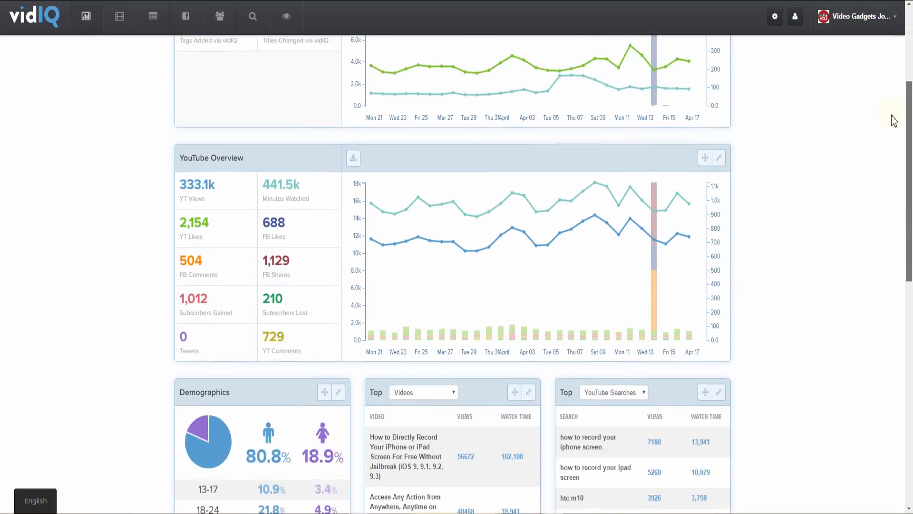
pyautogui.scroll(-3)
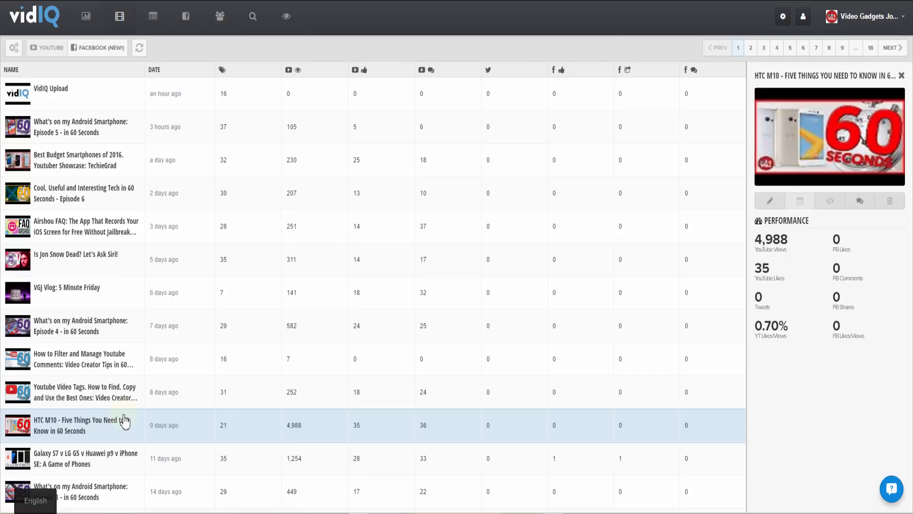
# - Visit Subscriber Analysis, then open Bulk SEO showing recommended tags for Best Budget Smartphones
pyautogui.click(253, 18)
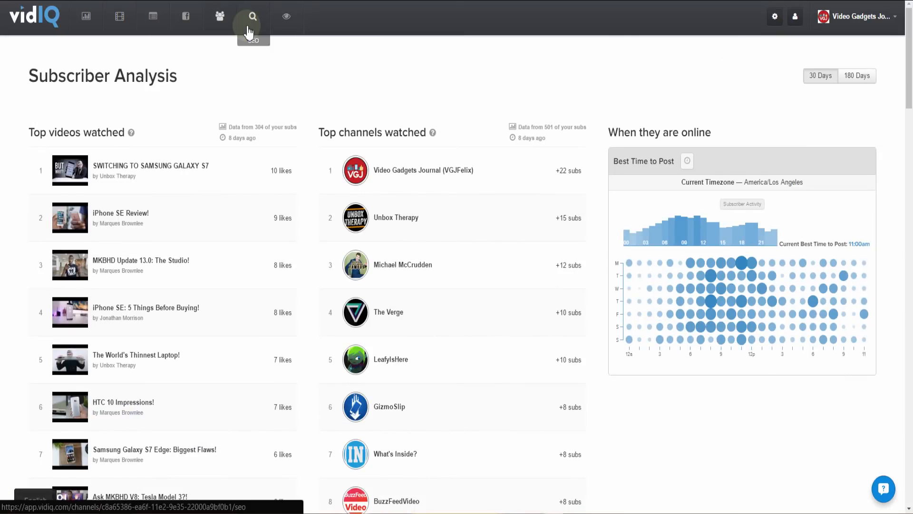
pyautogui.click(251, 18)
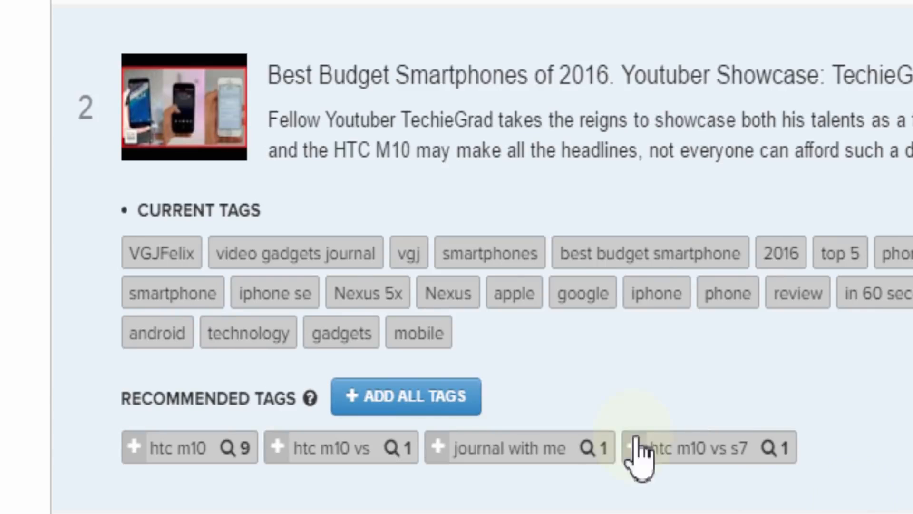
# - Use Add All Tags to attach htc m10, htc m10 vs s7 and the other recommended tags
pyautogui.click(406, 409)
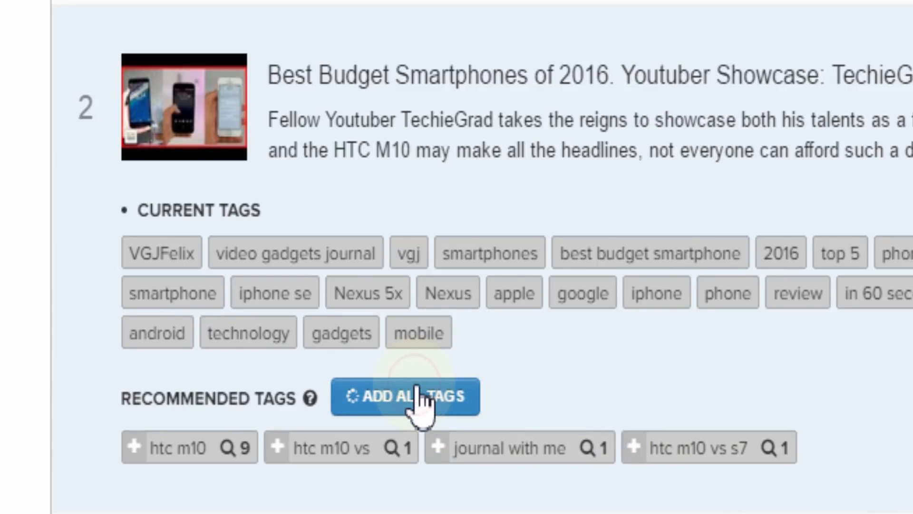
pyautogui.click(405, 409)
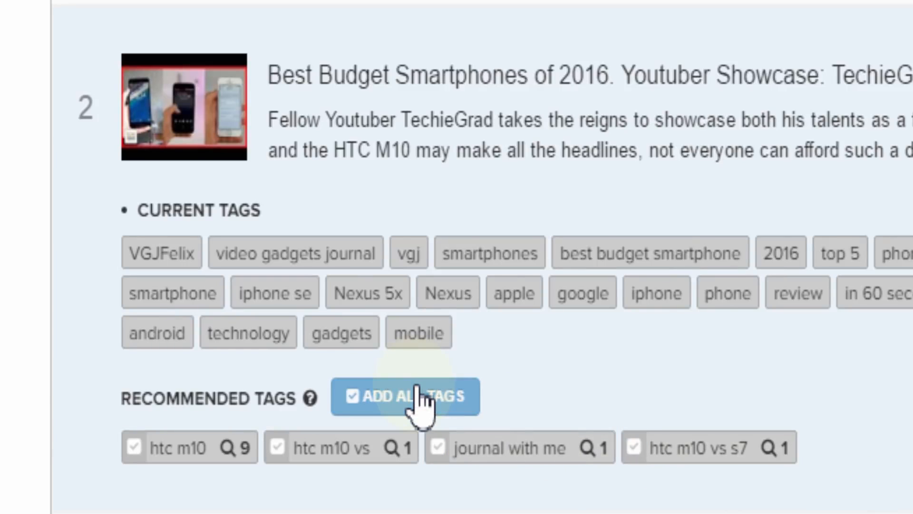